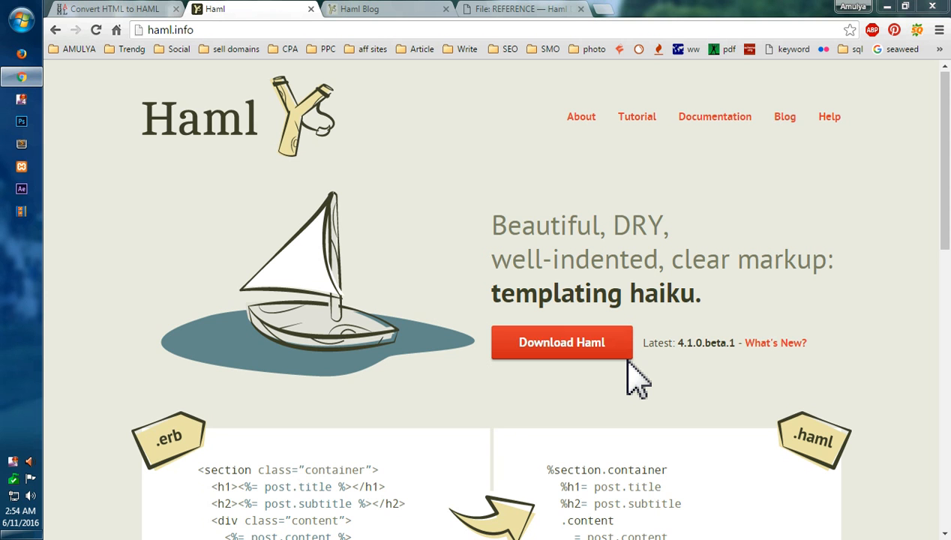
mouse_move(303, 461)
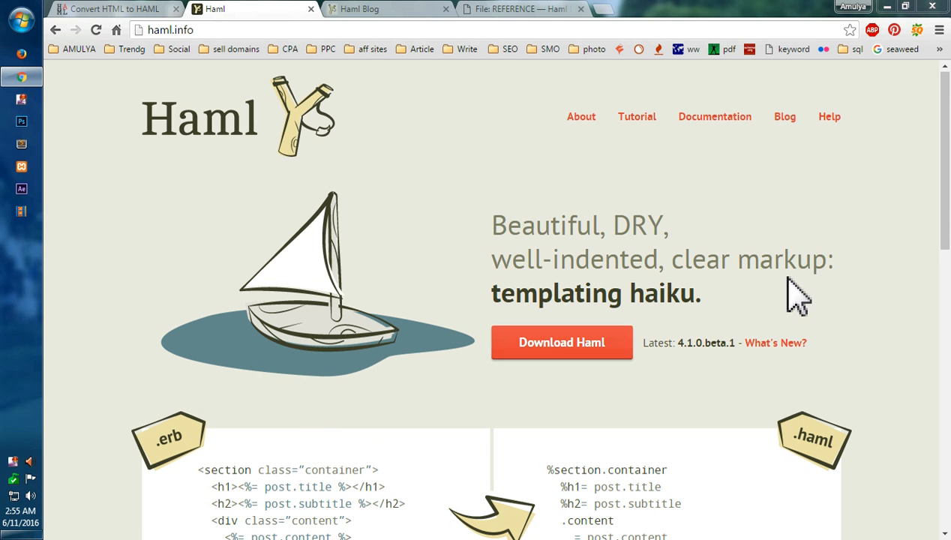
- Review the homepage's ERB versus Haml example, highlighting the Haml version
scroll("down", 3)
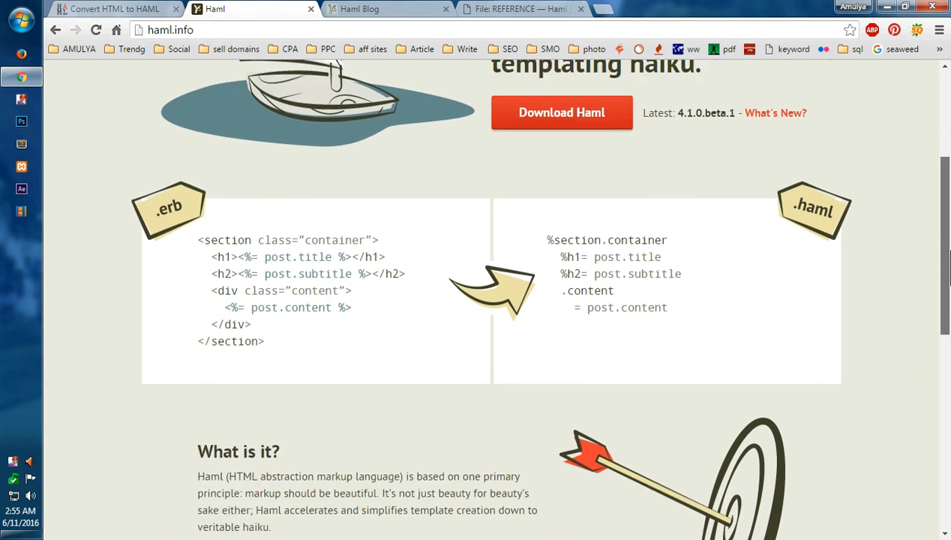
scroll("down", 3)
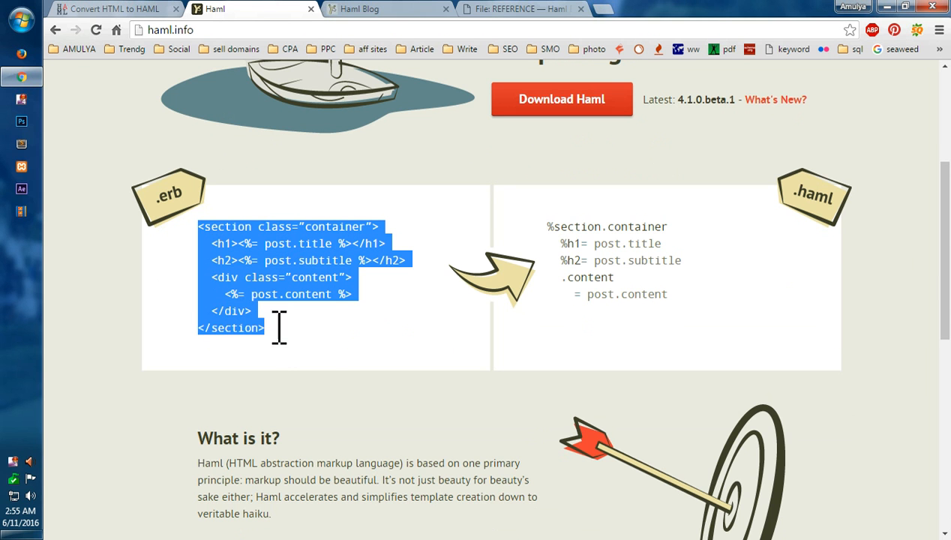
mouse_move(273, 333)
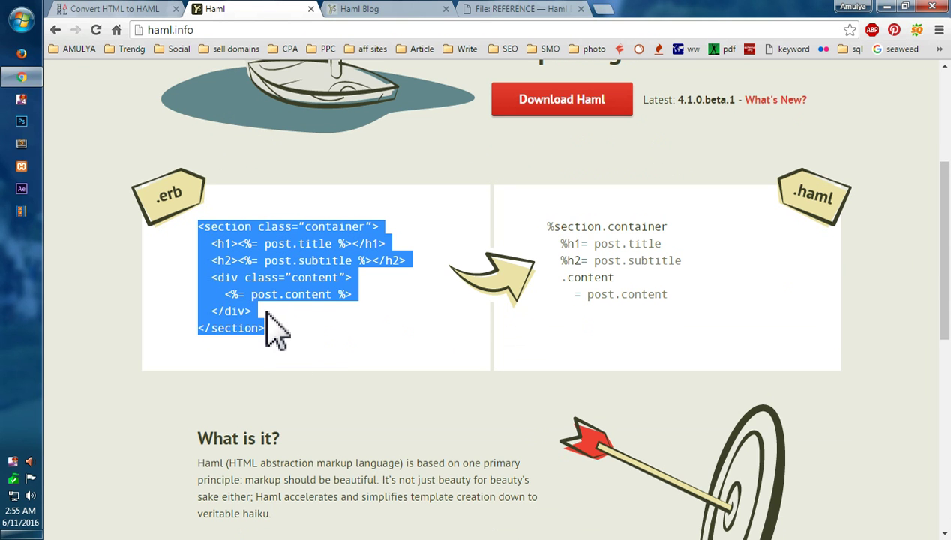
left_click(273, 323)
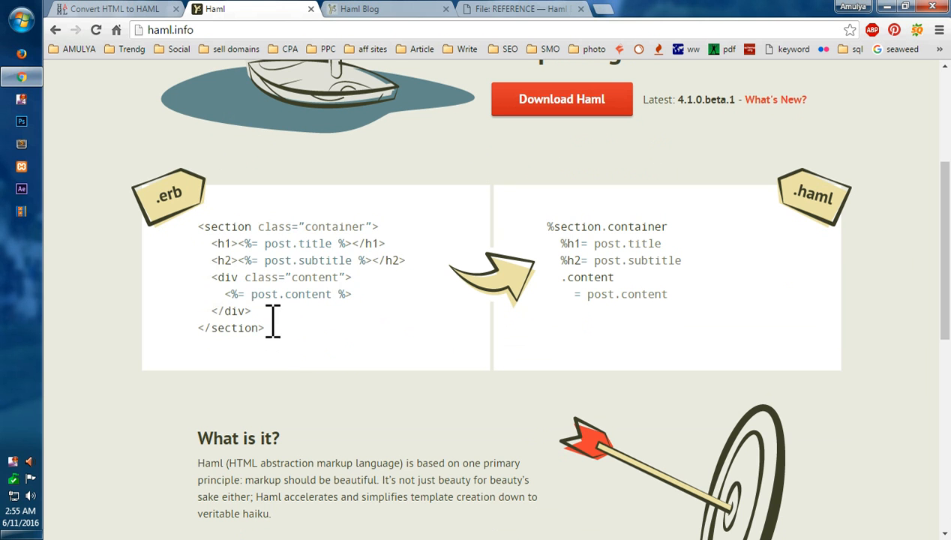
mouse_move(561, 288)
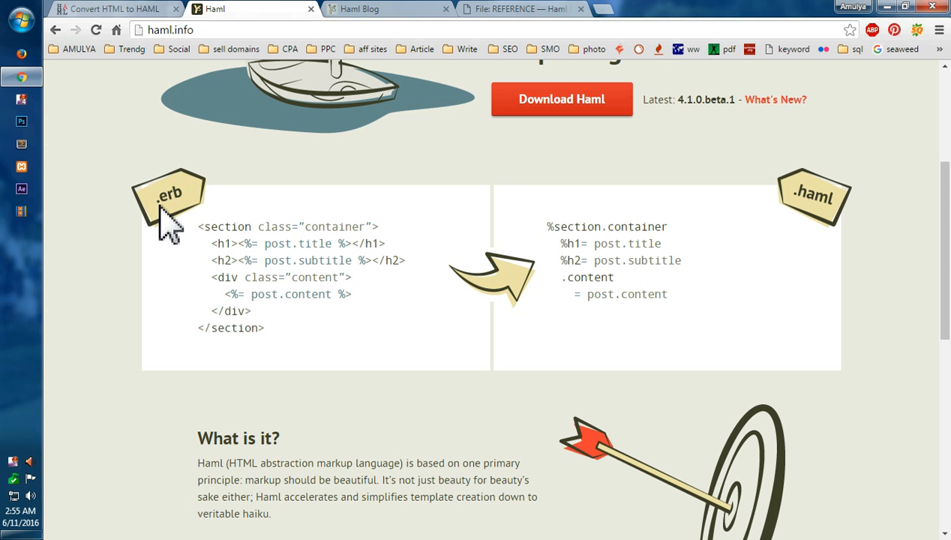
mouse_move(123, 242)
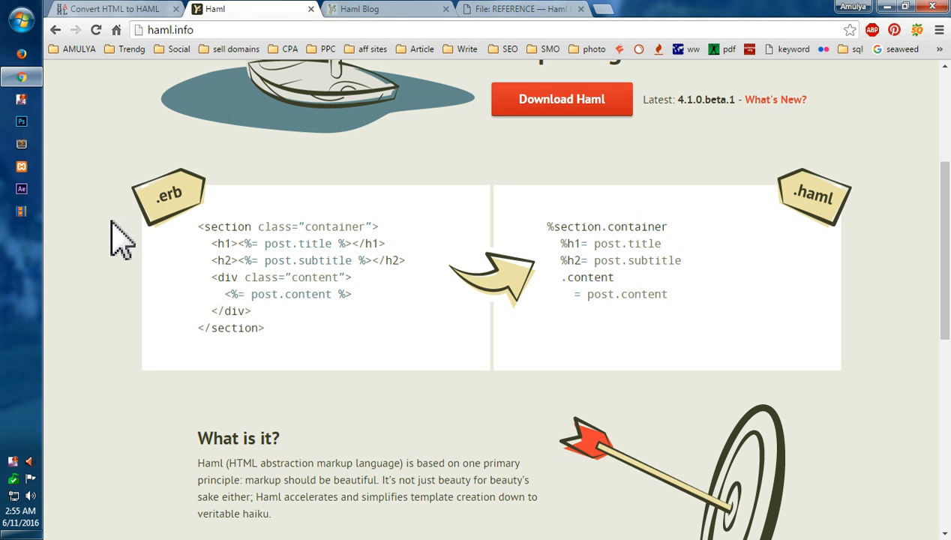
left_click_drag(197, 226, 218, 243)
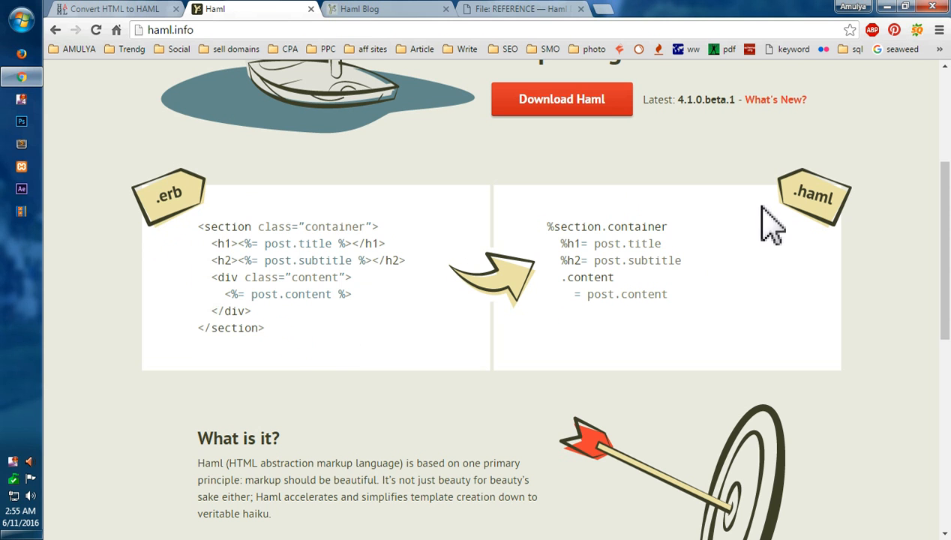
left_click_drag(547, 226, 600, 267)
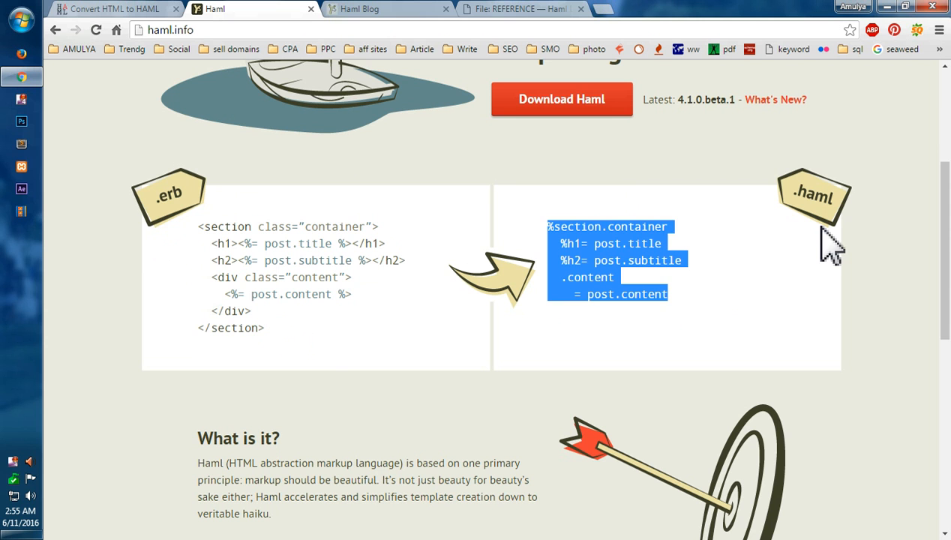
left_click(693, 337)
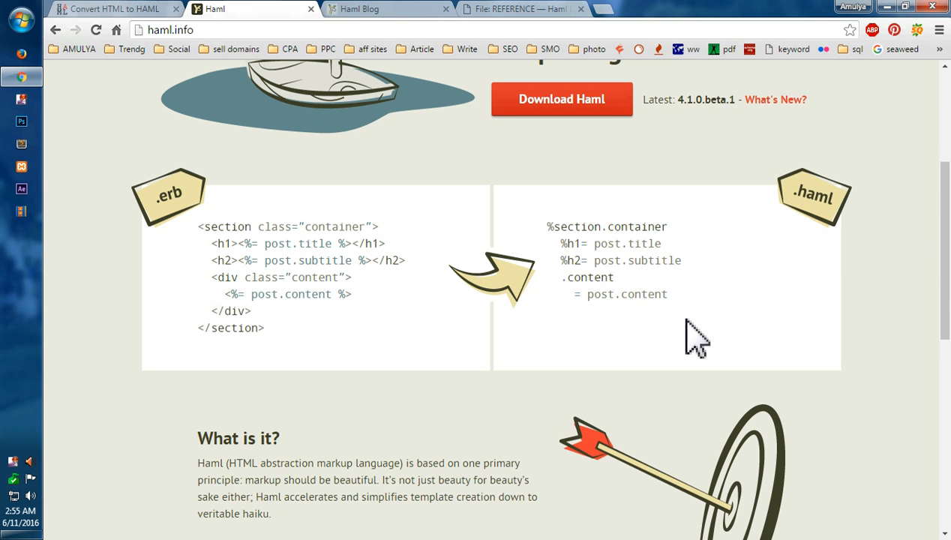
mouse_move(631, 243)
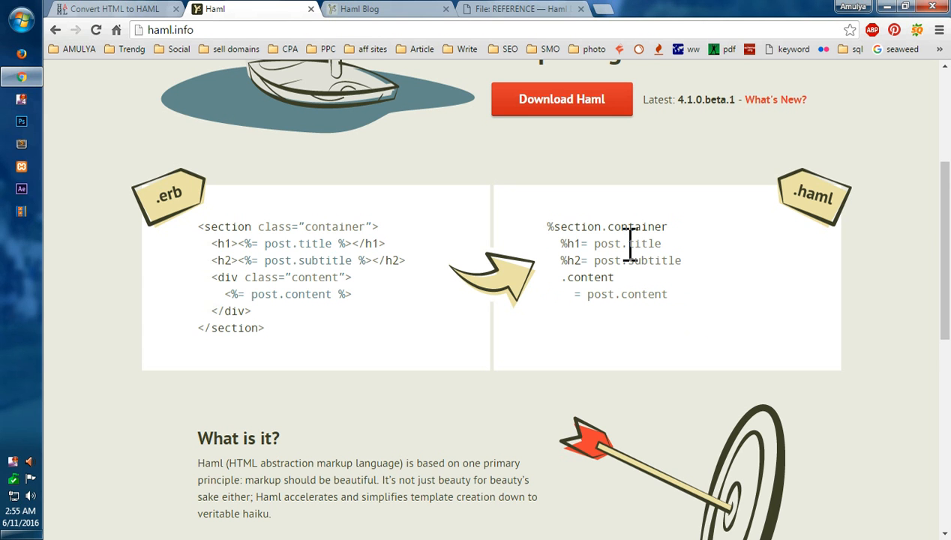
- Go to the About page and read its Core Principles down to History, returning to the top
scroll("down", 3)
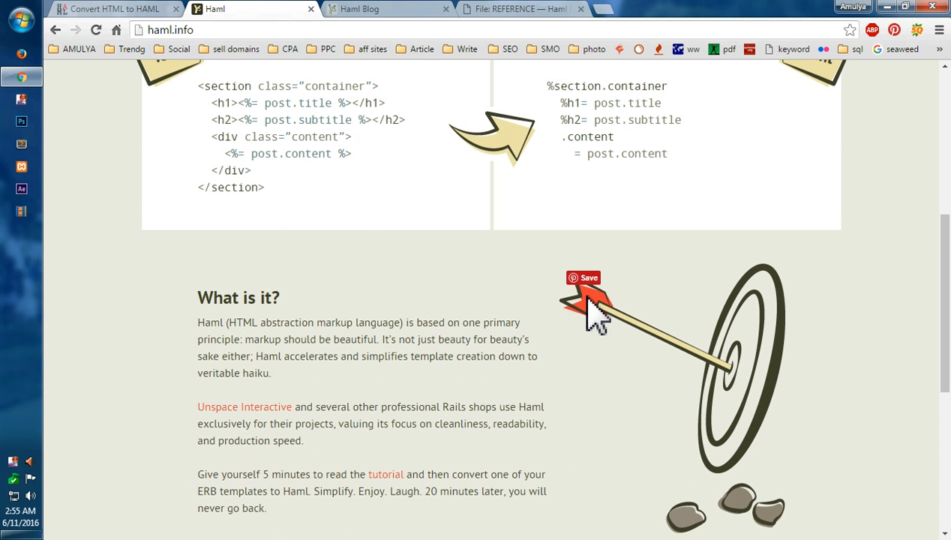
scroll("down", 3)
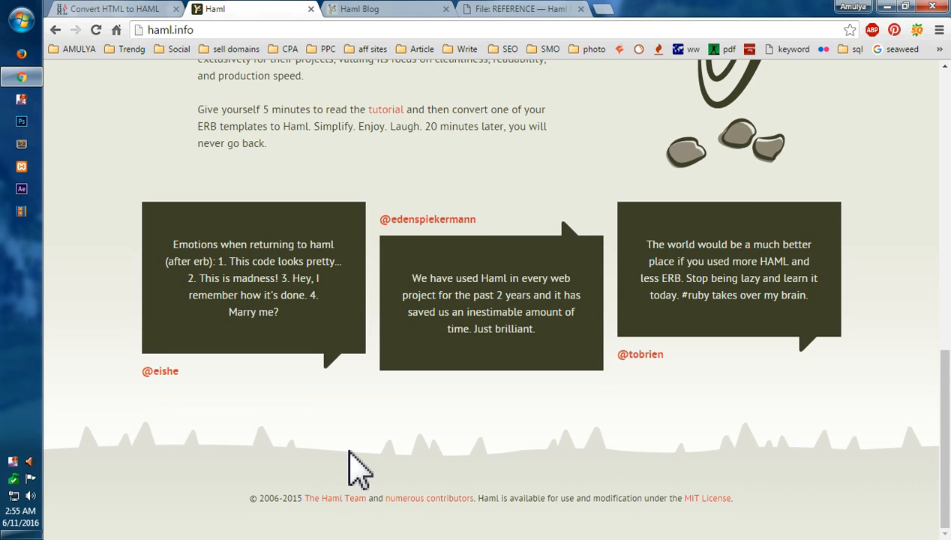
scroll("up", 3)
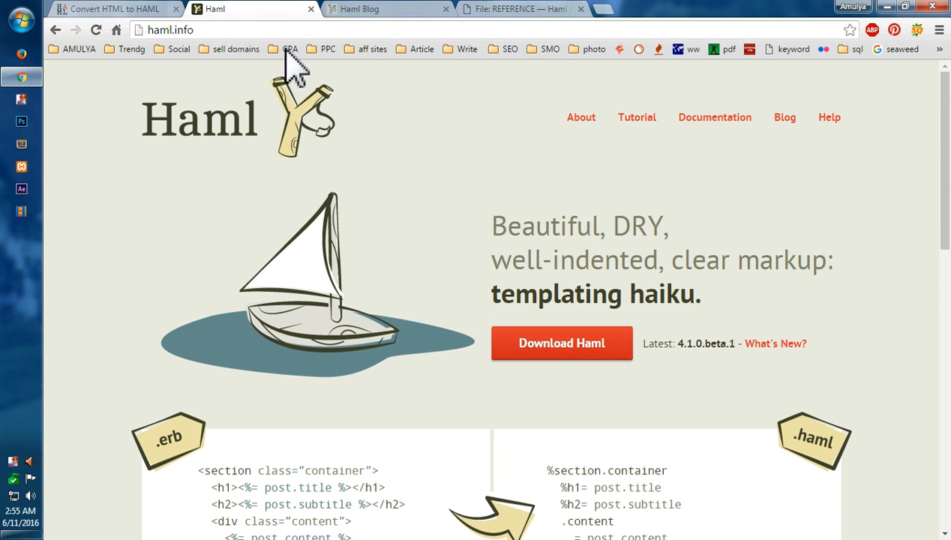
mouse_move(580, 117)
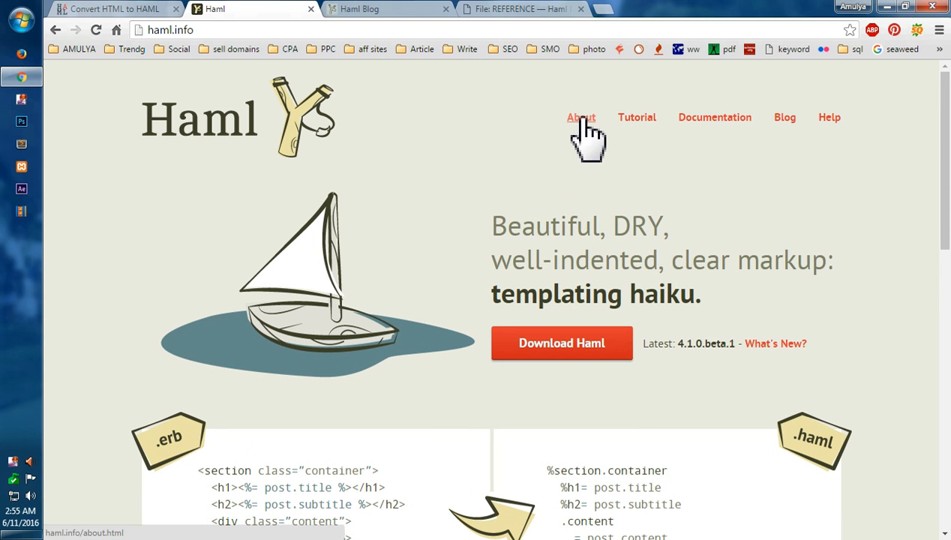
left_click(580, 117)
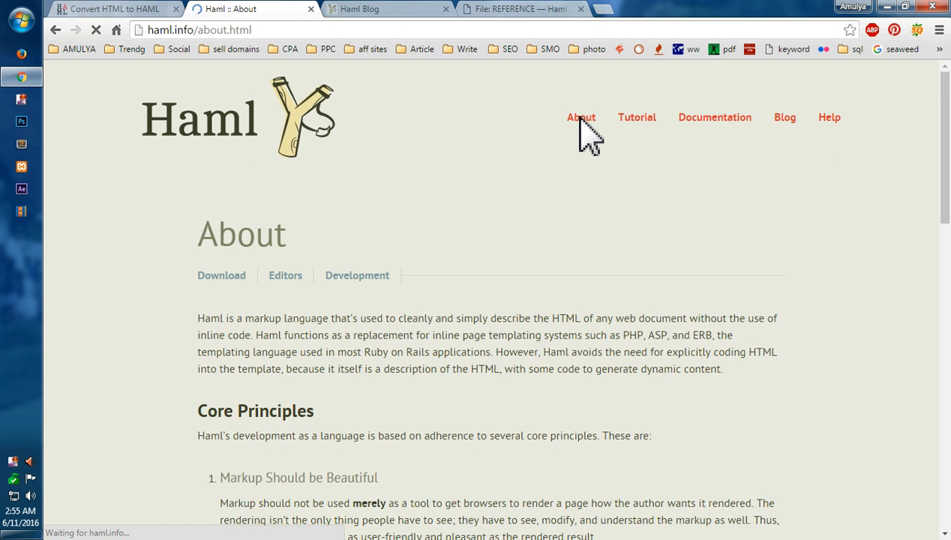
scroll("down", 3)
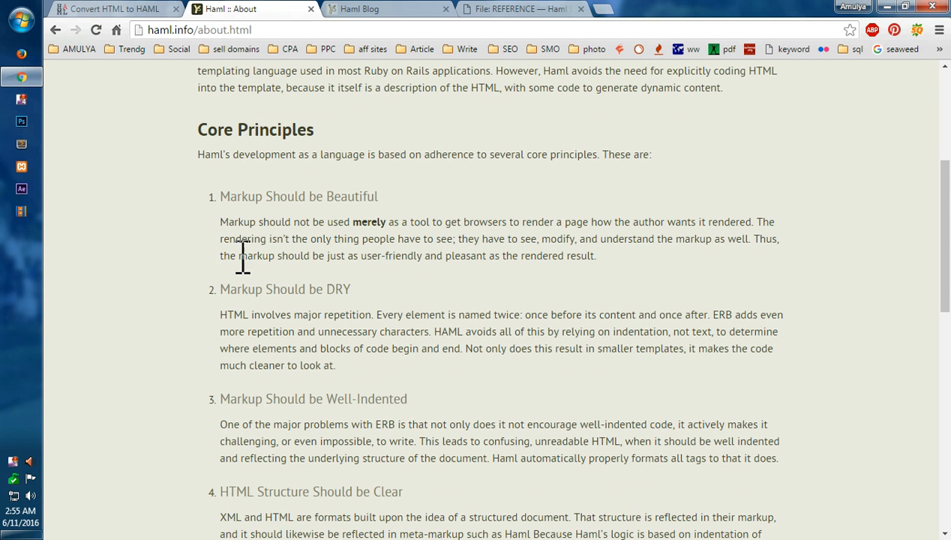
mouse_move(327, 289)
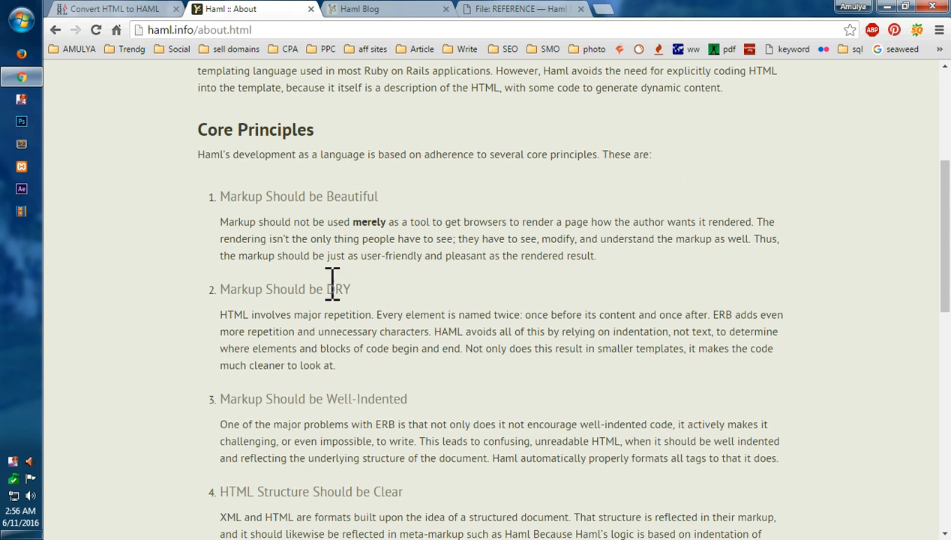
mouse_move(240, 435)
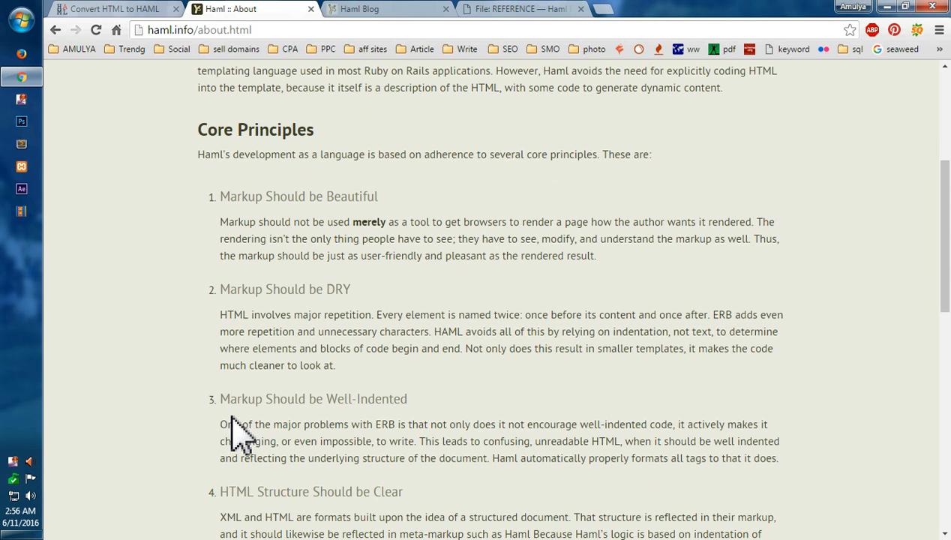
scroll("down", 3)
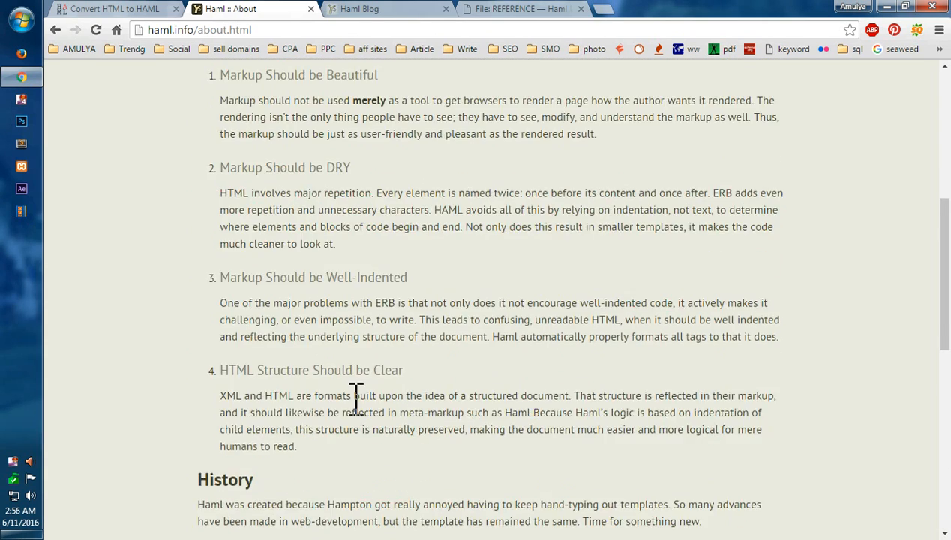
scroll("up", 3)
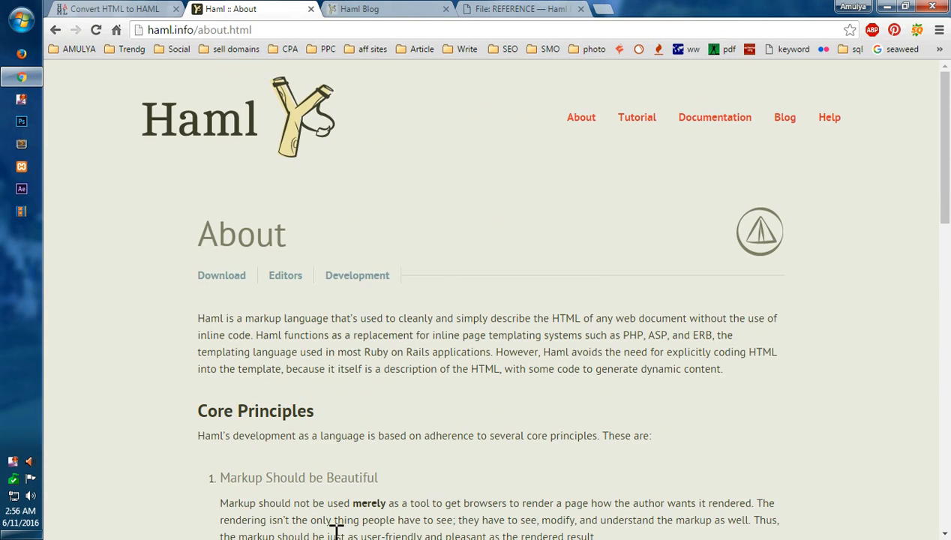
mouse_move(714, 117)
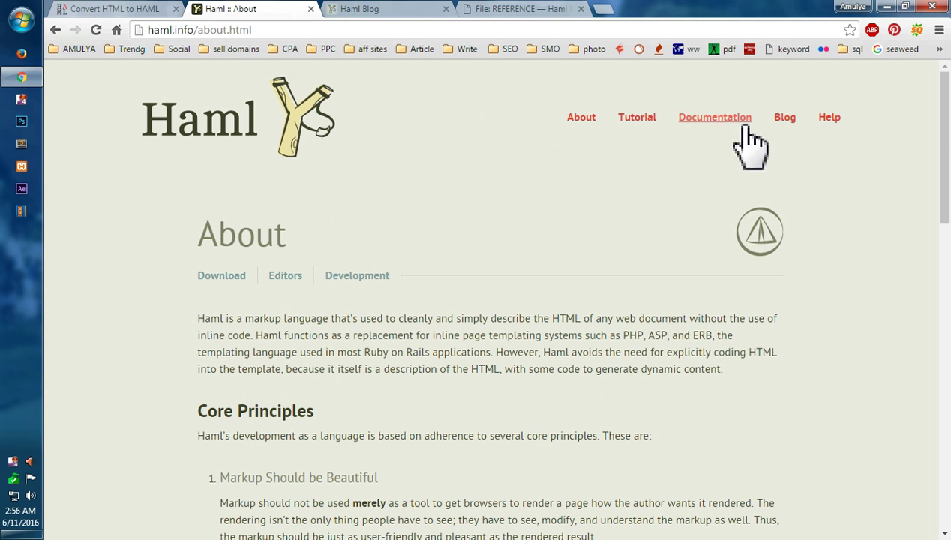
mouse_move(498, 173)
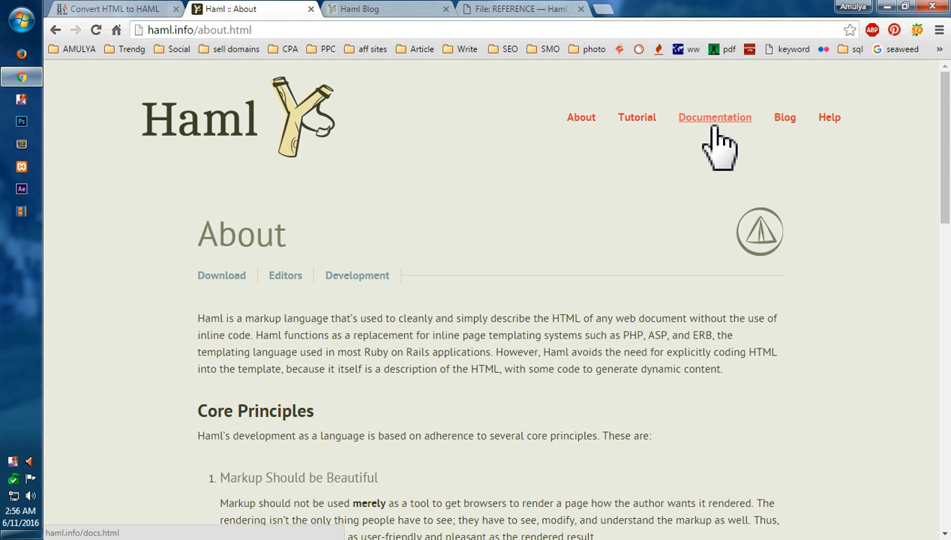
- Open the documentation reference and mark the word Haml in the page title
left_click(714, 117)
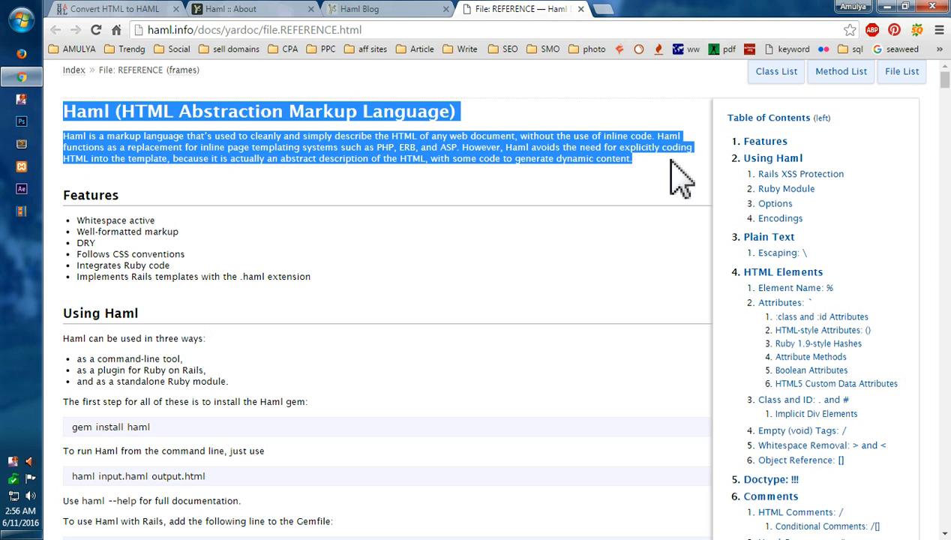
left_click(503, 240)
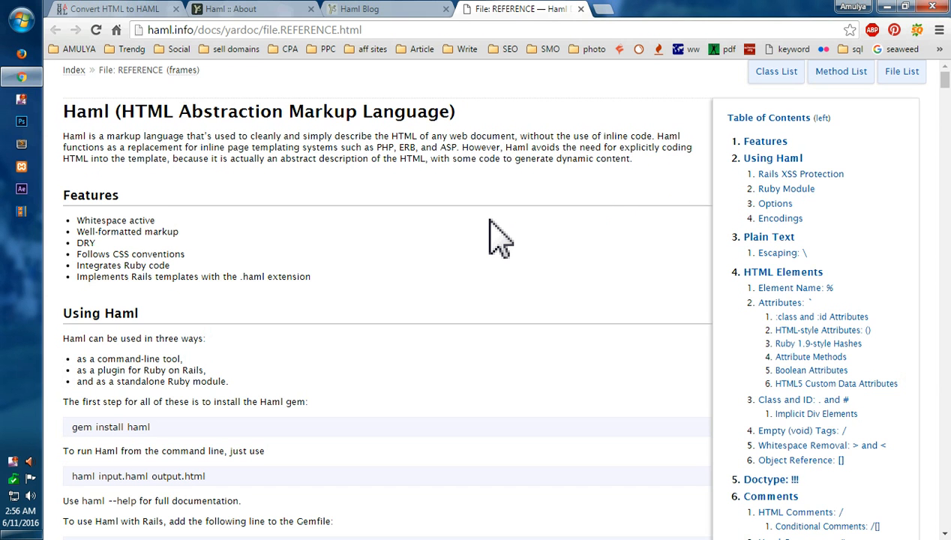
double_click(84, 219)
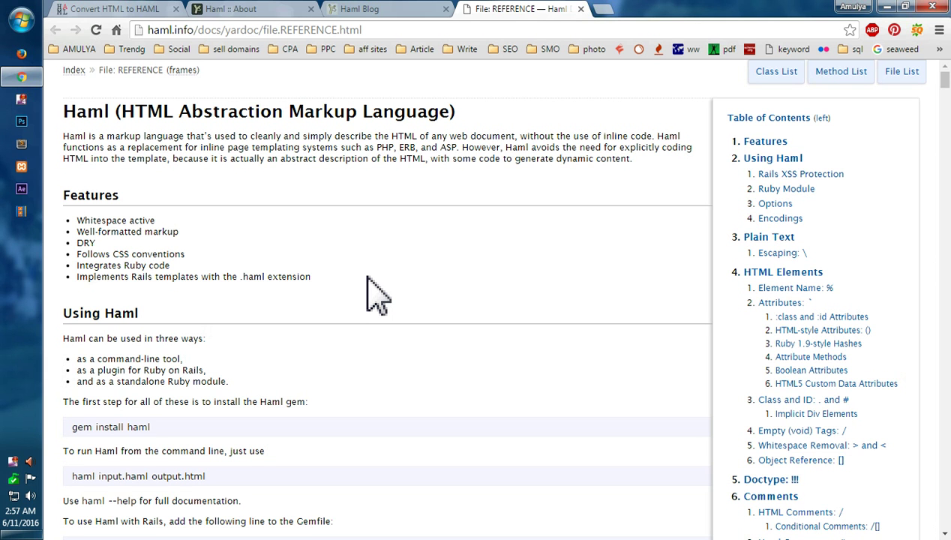
mouse_move(390, 307)
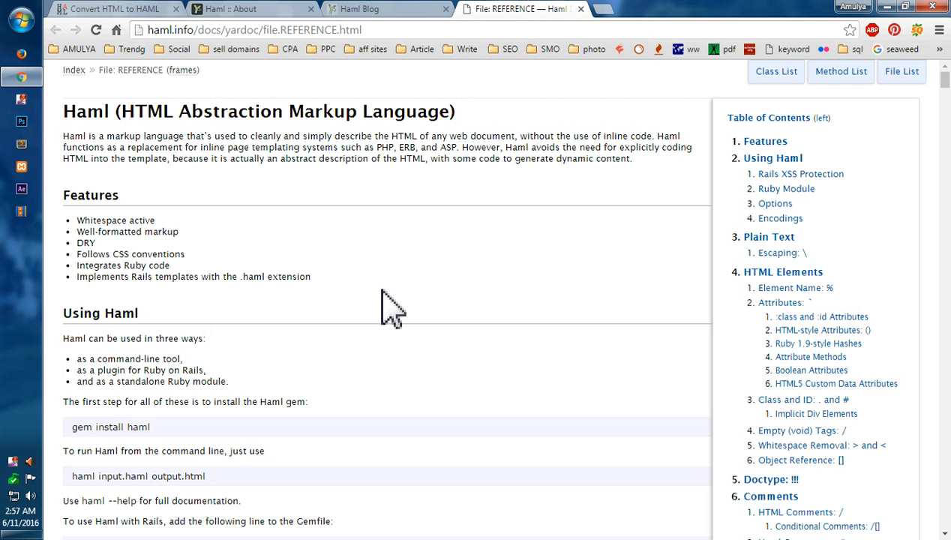
double_click(82, 111)
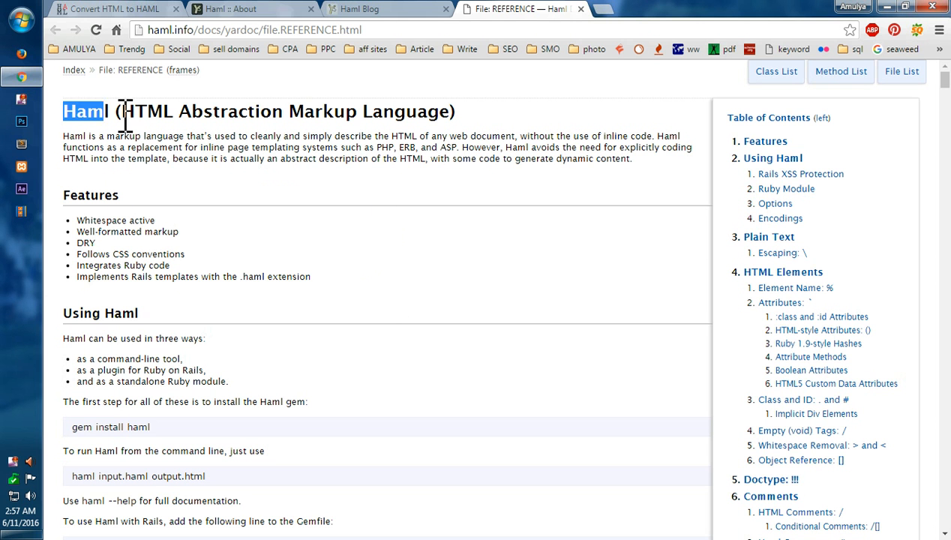
- Read down through the attribute sections to the Doctype section
scroll("down", 3)
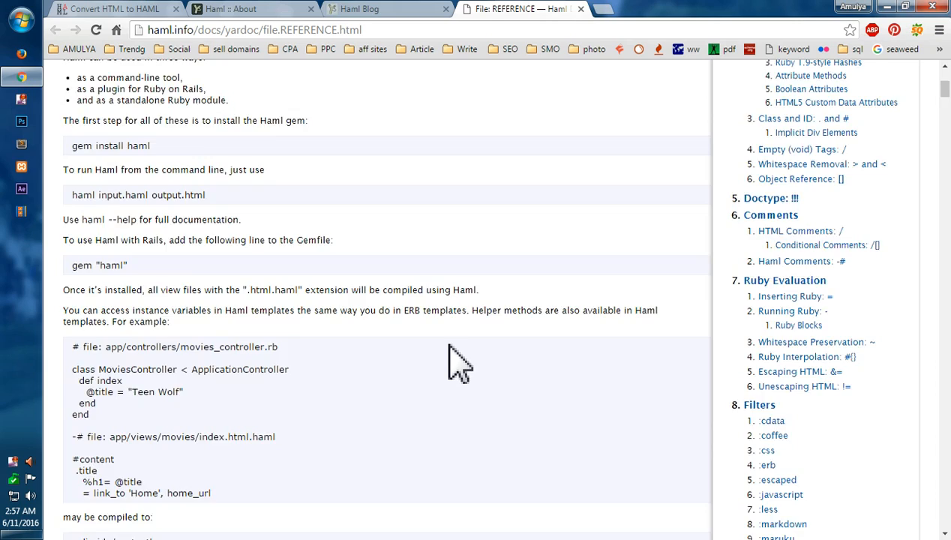
scroll("down", 3)
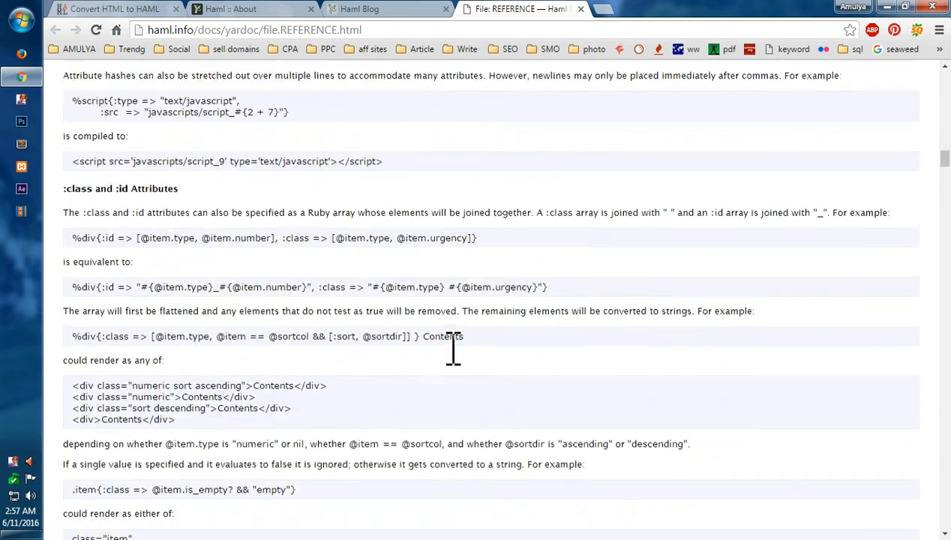
scroll("down", 3)
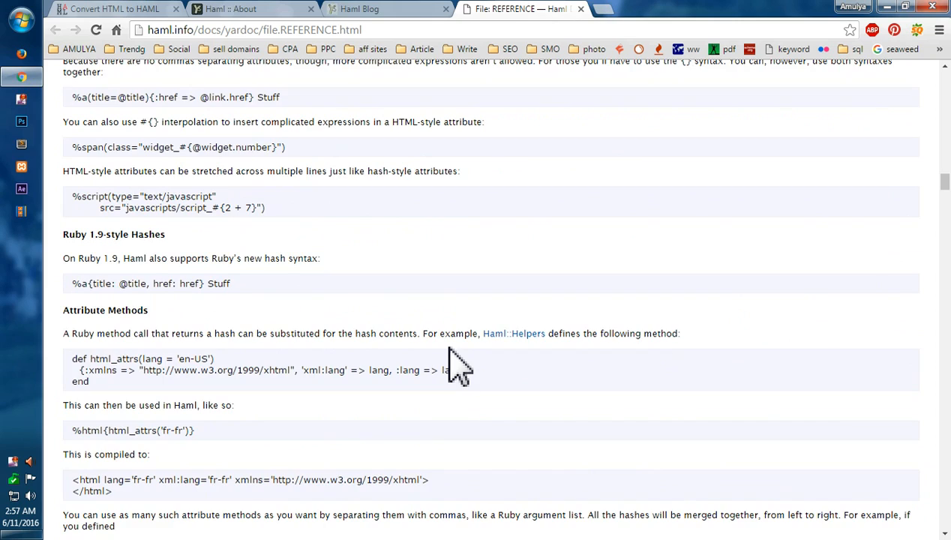
scroll("down", 3)
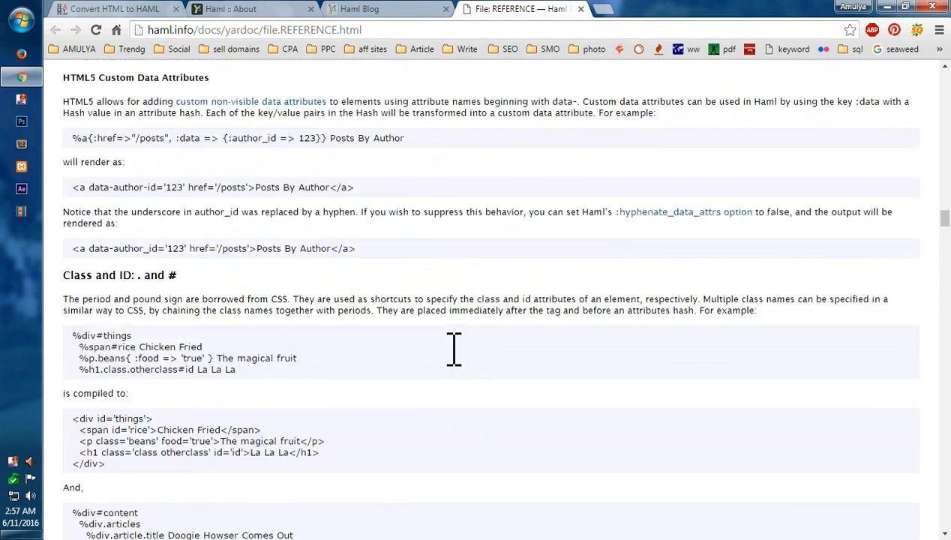
scroll("down", 3)
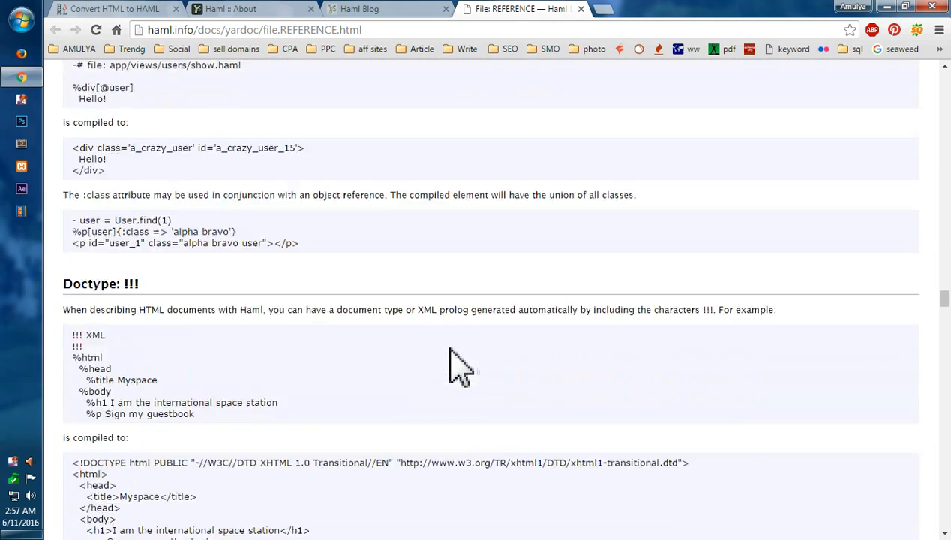
scroll("down", 3)
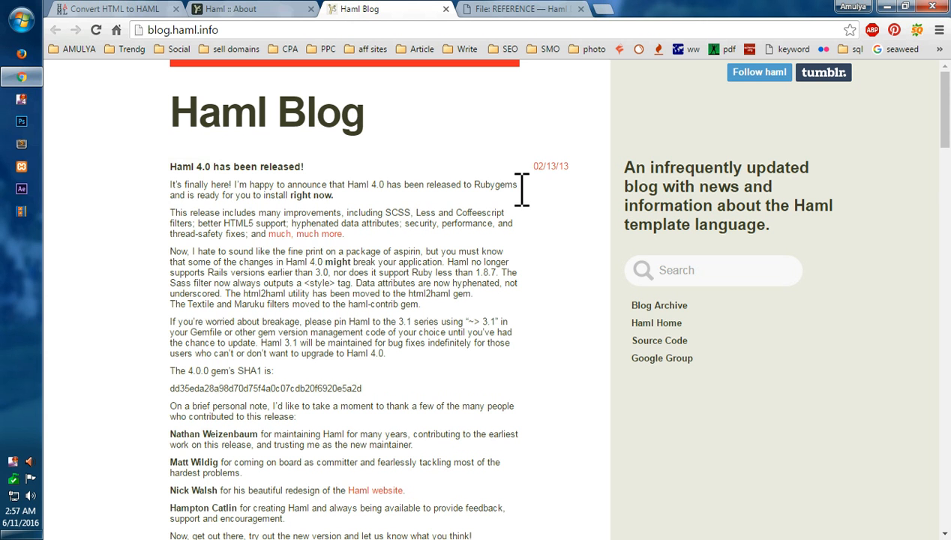
- Pass through the About page and homepage, then return to the Haml Blog's 4.0 release post
left_click(247, 9)
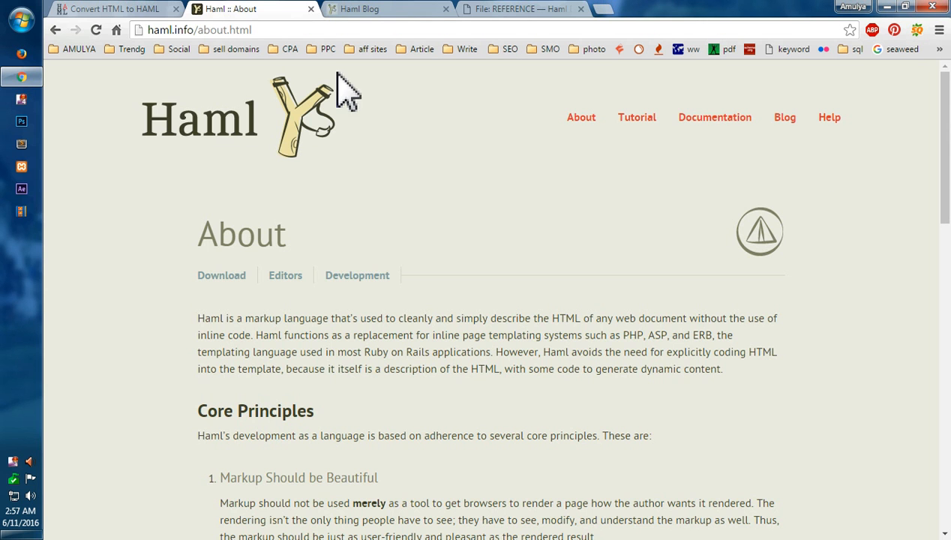
left_click(225, 120)
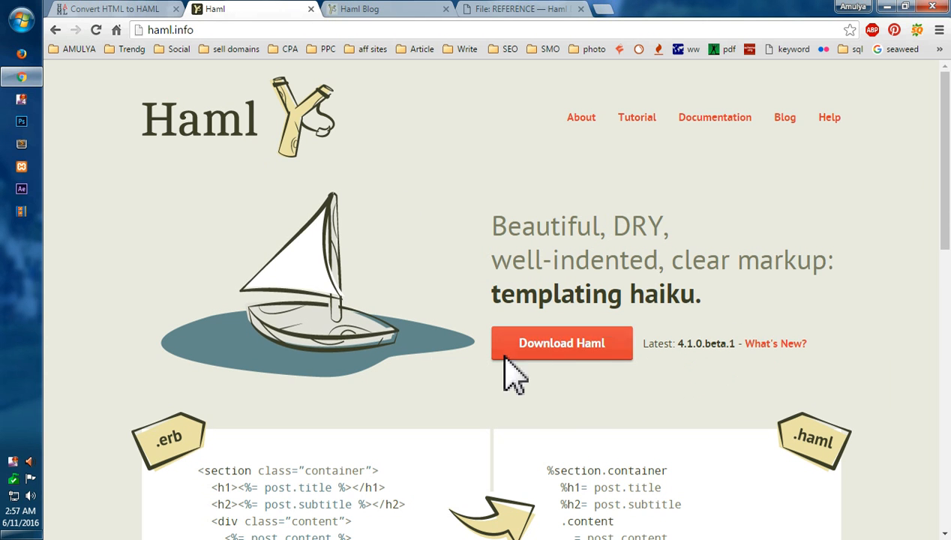
left_click(384, 11)
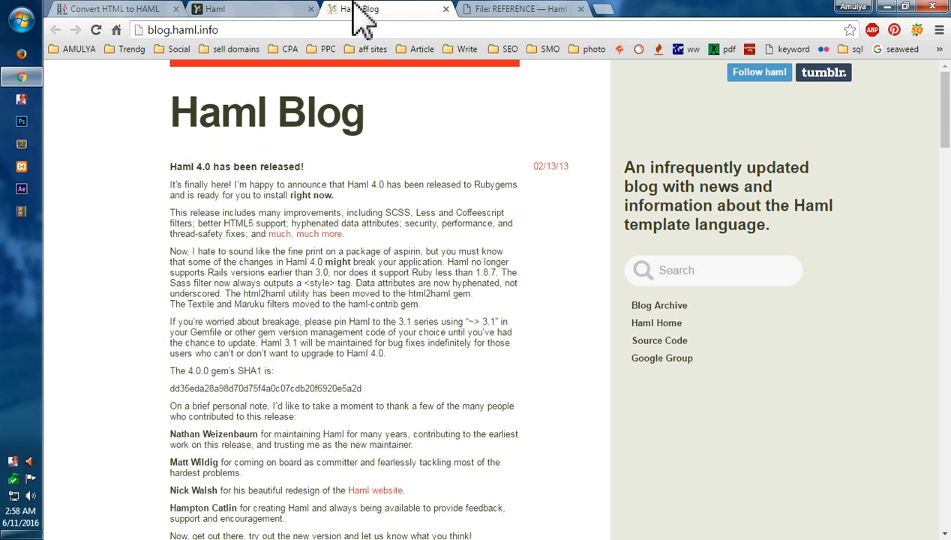
mouse_move(156, 183)
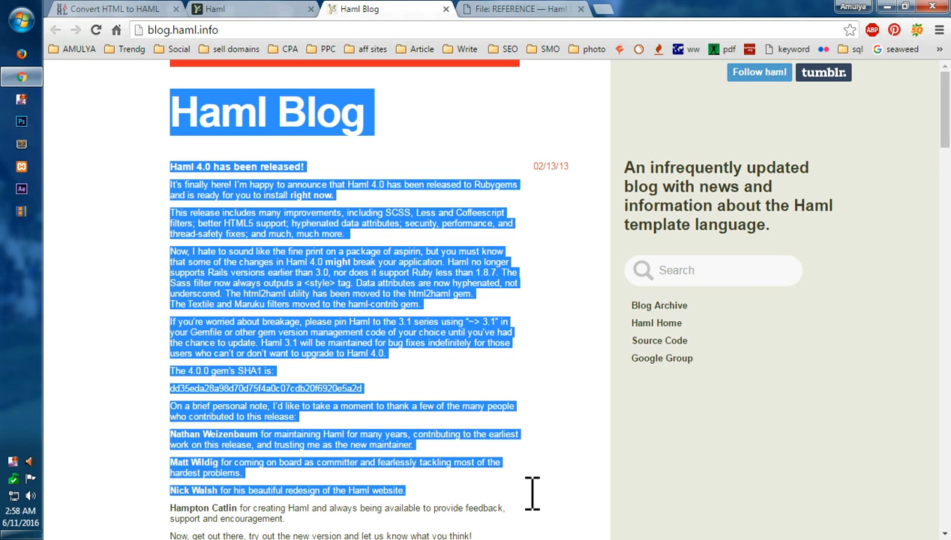
scroll("down", 3)
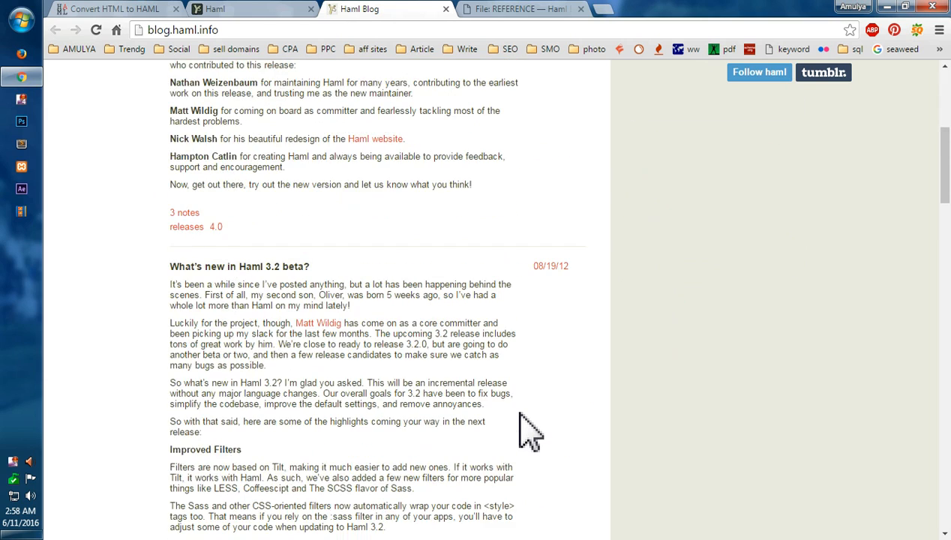
scroll("down", 3)
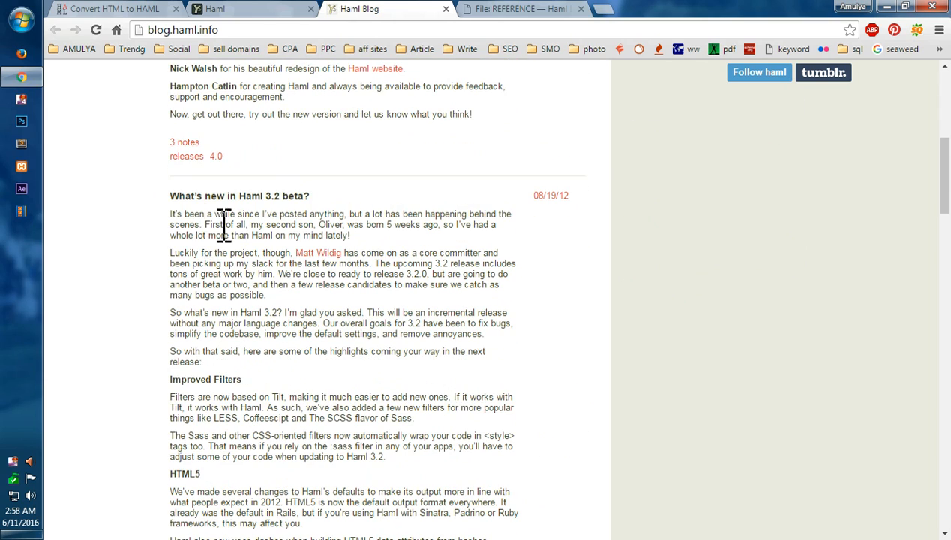
scroll("down", 3)
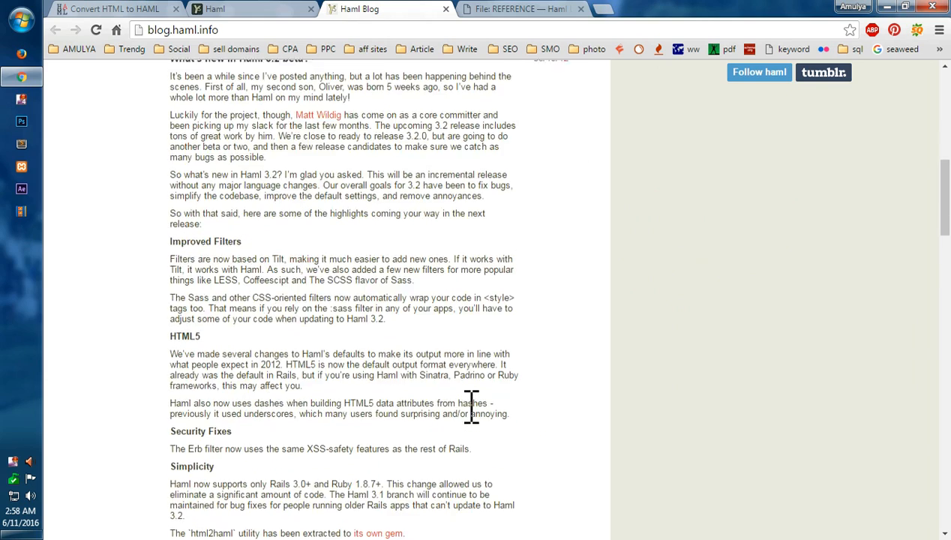
scroll("down", 3)
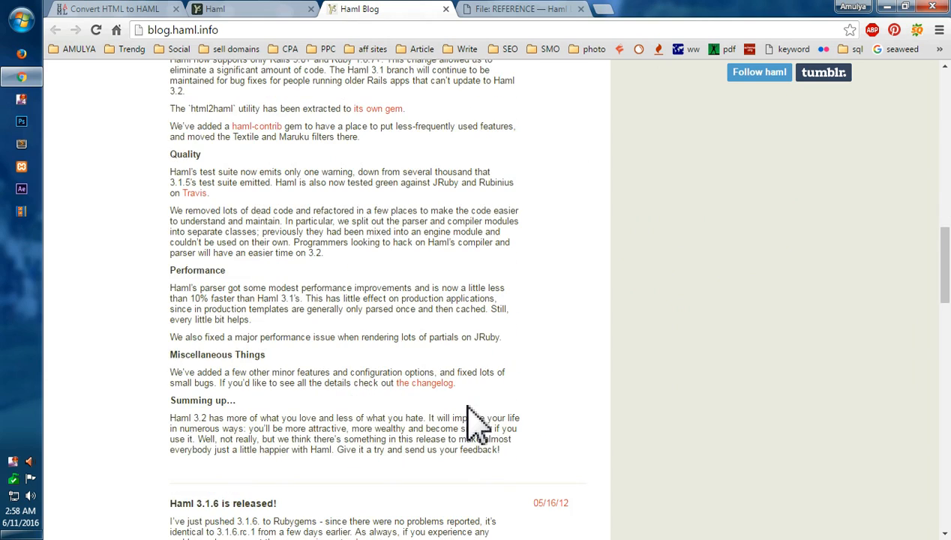
scroll("down", 3)
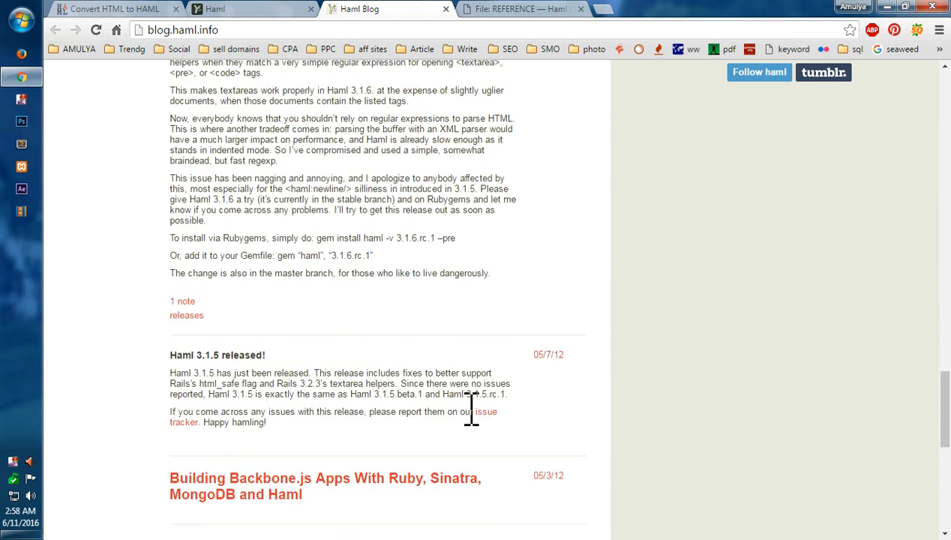
scroll("down", 3)
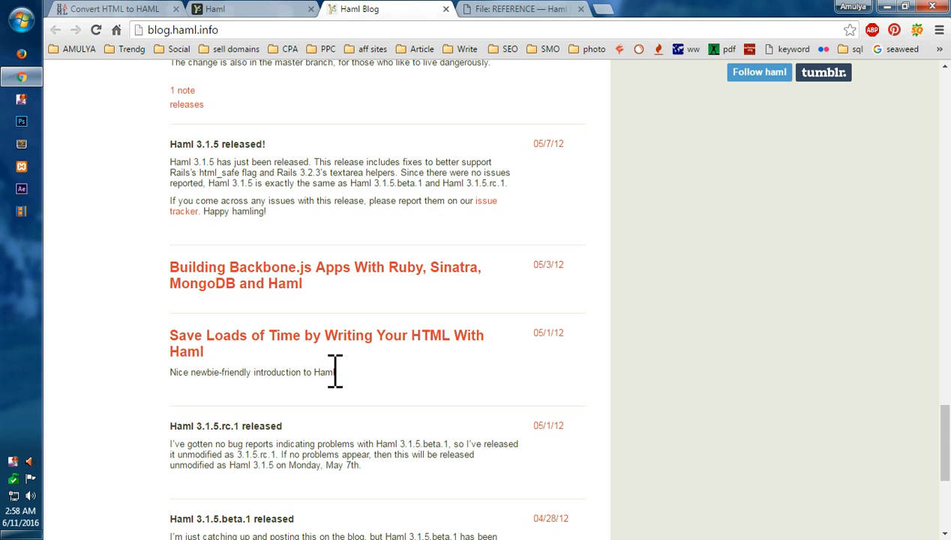
scroll("down", 3)
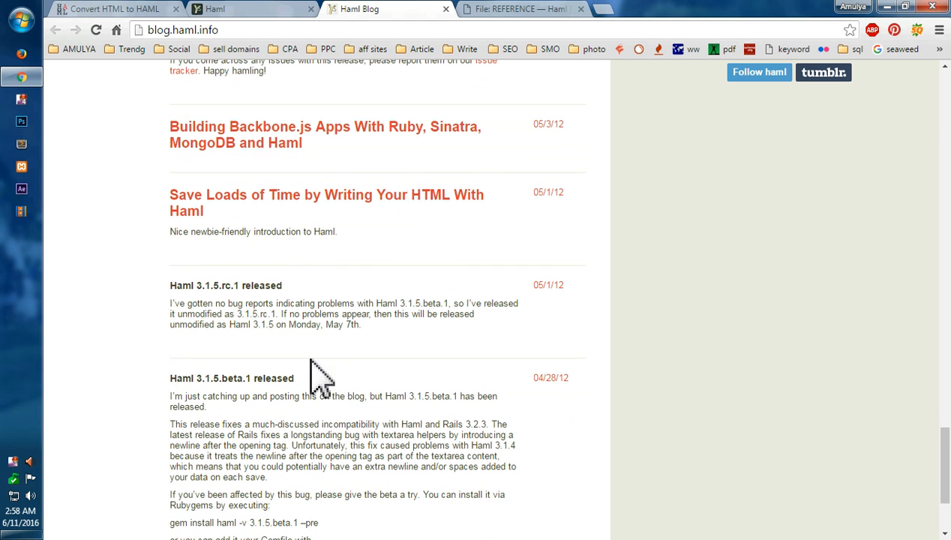
mouse_move(277, 209)
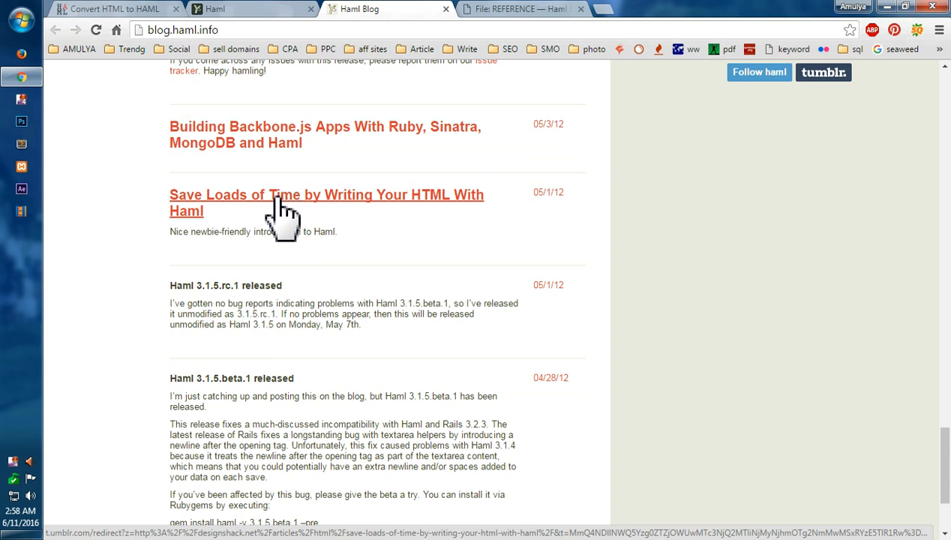
scroll("down", 3)
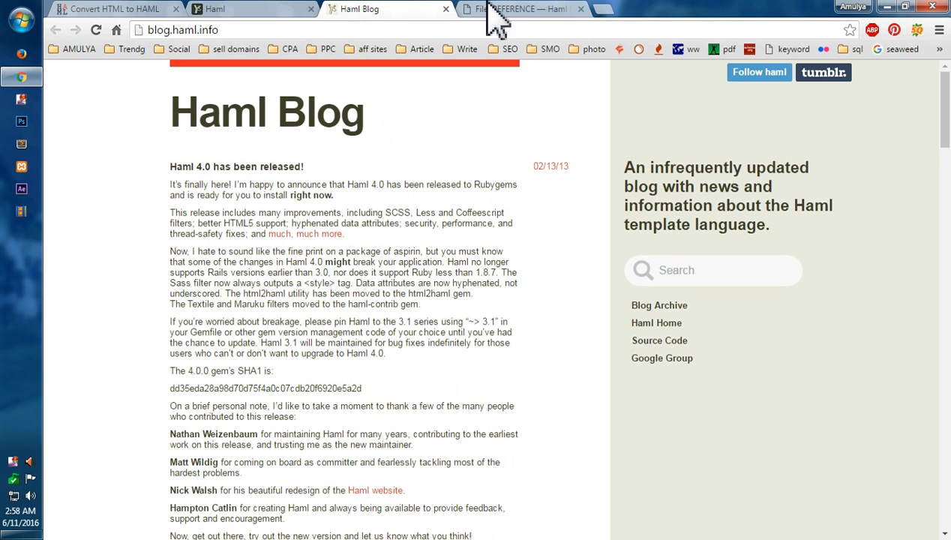
- Return to the Haml homepage and skim the 'What is it?' section back to the tagline
left_click(217, 9)
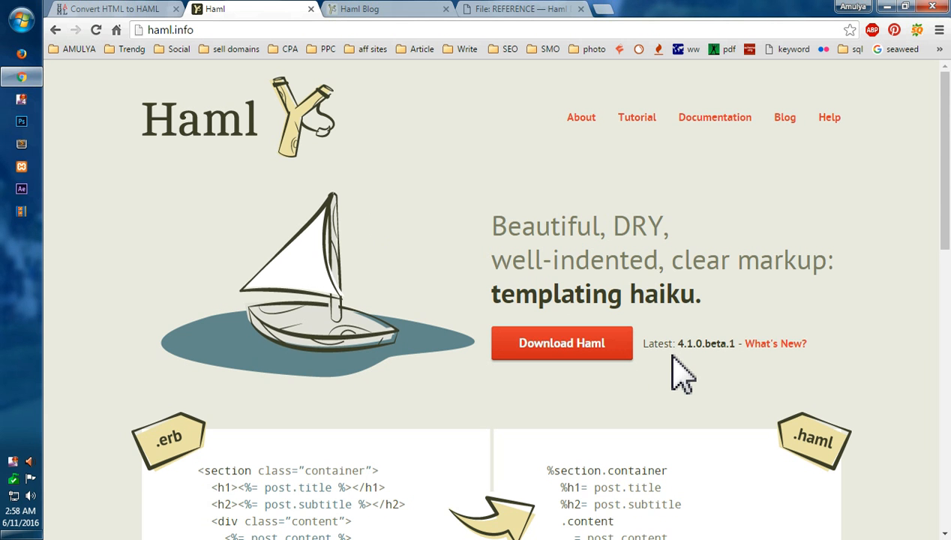
scroll("down", 3)
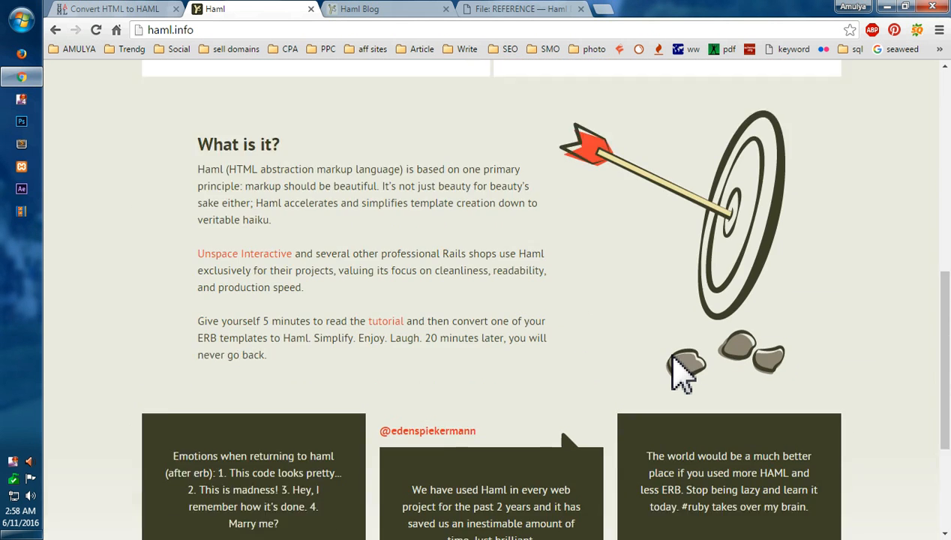
scroll("up", 3)
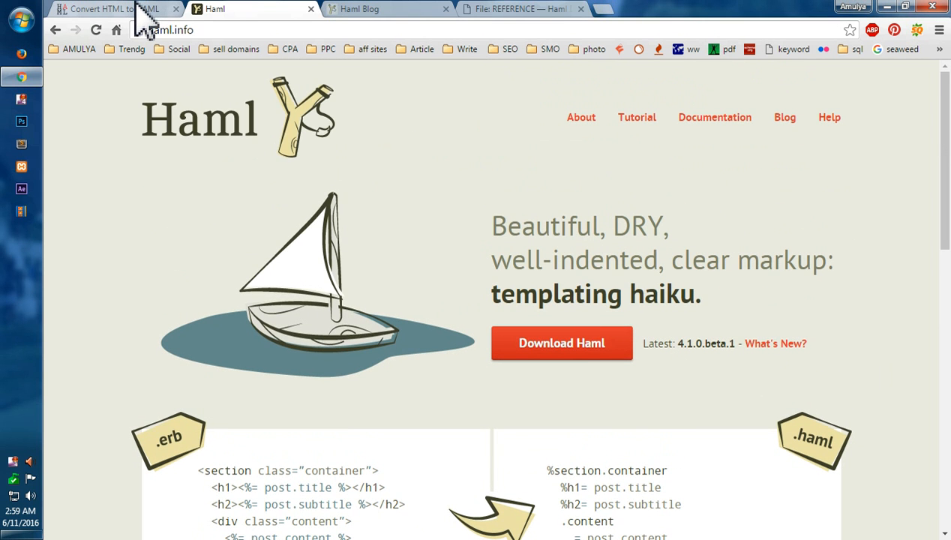
- Switch to the htmltohaml.com converter and focus the empty HTML input area
left_click(112, 11)
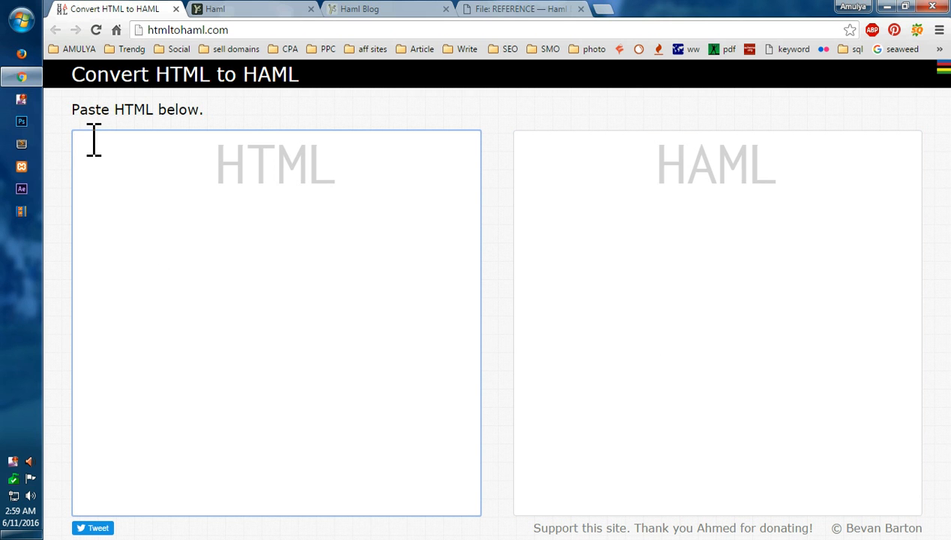
left_click(88, 147)
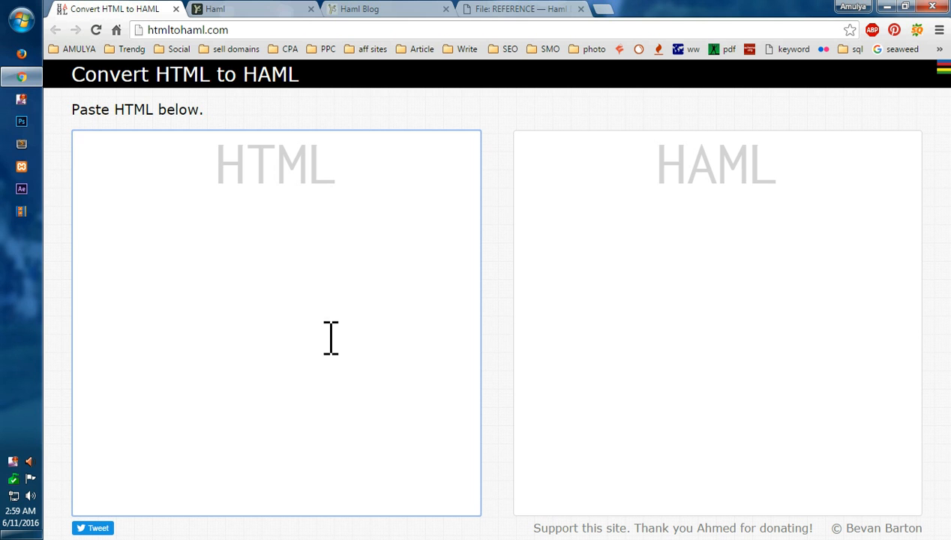
left_click(521, 167)
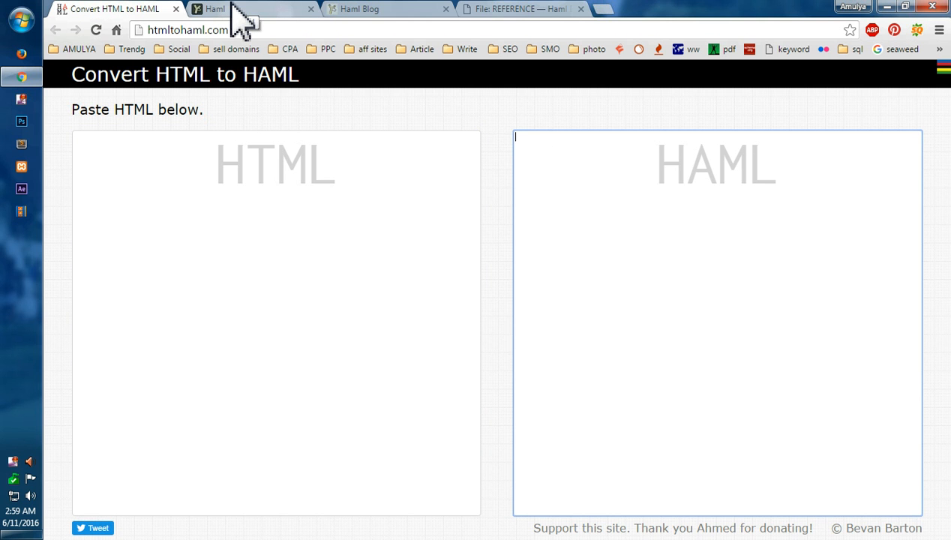
- Switch back to the Haml homepage tab at its templating haiku tagline
left_click(225, 10)
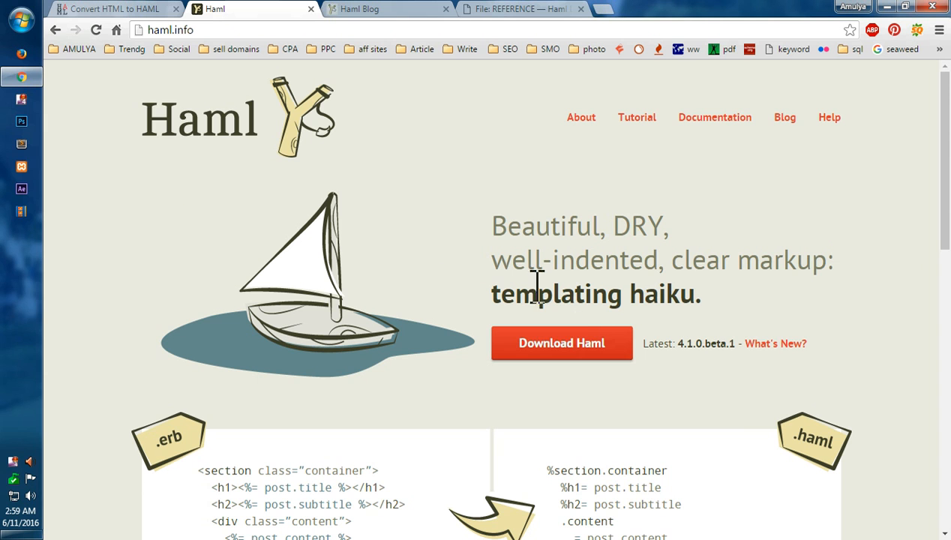
mouse_move(736, 399)
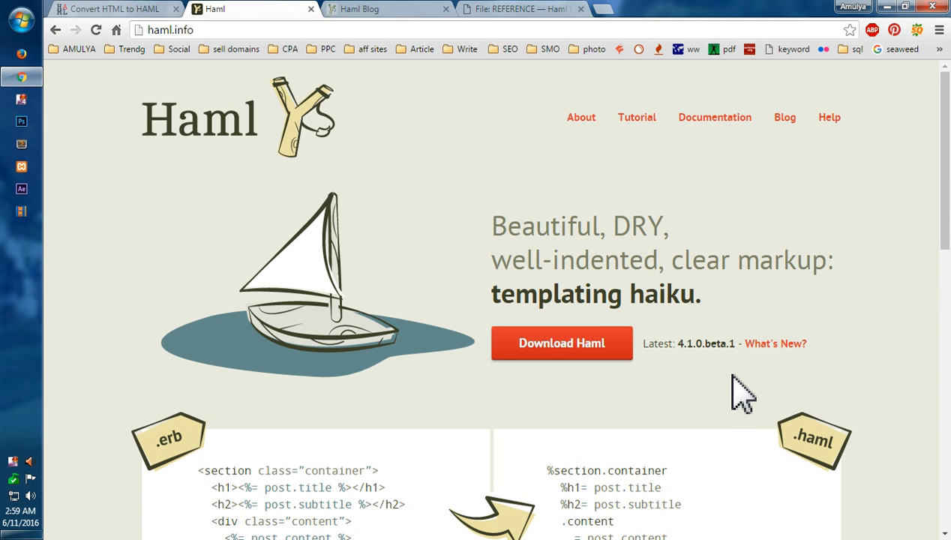